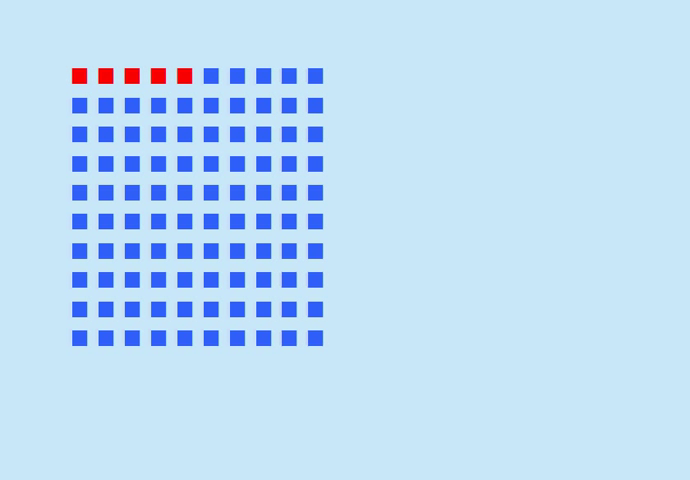
- Draw a red ink loop around the full 10×10 grid of squares
{"action": "left_click_drag", "start_coordinate": [150, 50], "coordinate": [54, 156]}
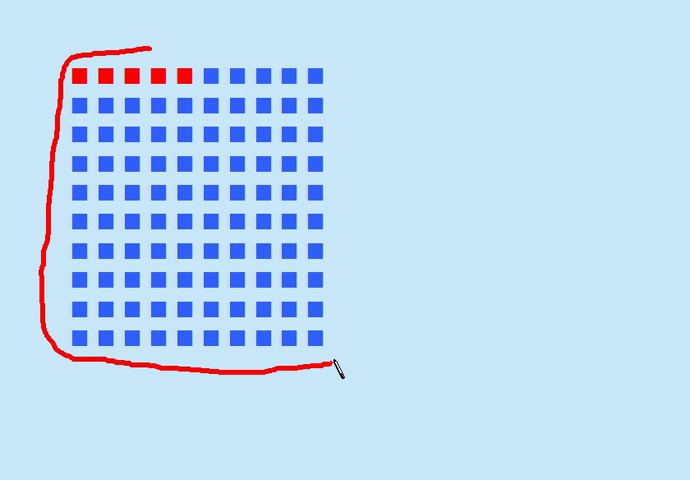
{"action": "left_click_drag", "start_coordinate": [340, 370], "coordinate": [316, 70]}
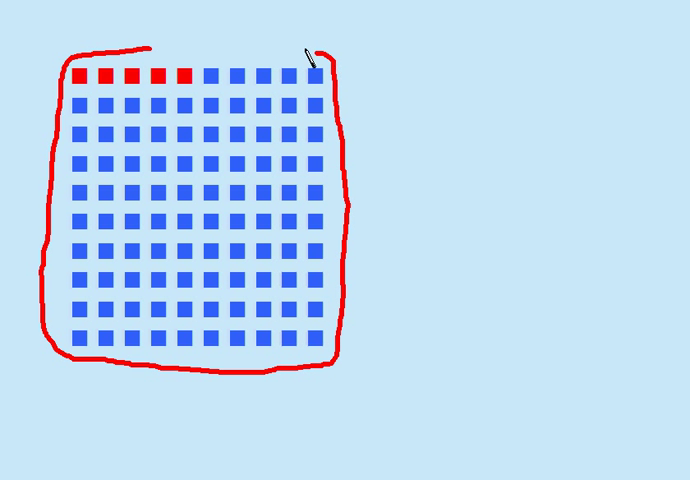
{"action": "mouse_move", "coordinate": [162, 108]}
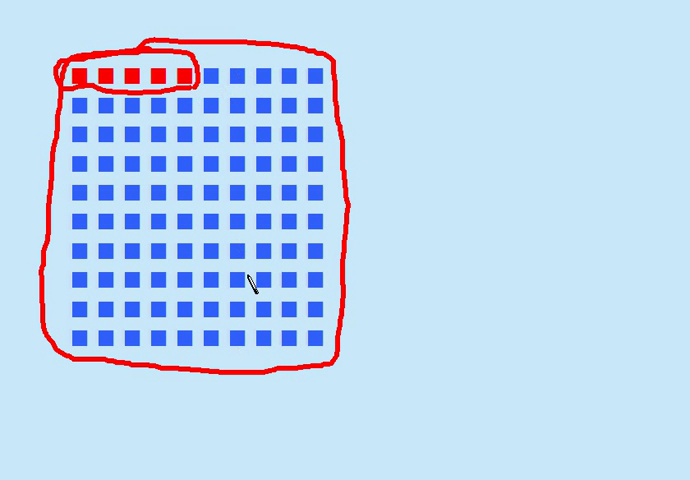
{"action": "mouse_move", "coordinate": [286, 376]}
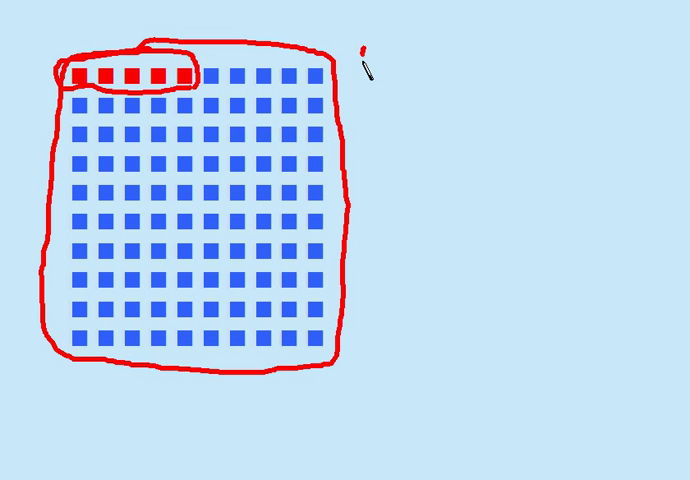
- Handwrite the 10,000 gallon total beside the grid and 2,500 beneath it
{"action": "left_click_drag", "start_coordinate": [364, 60], "coordinate": [406, 84]}
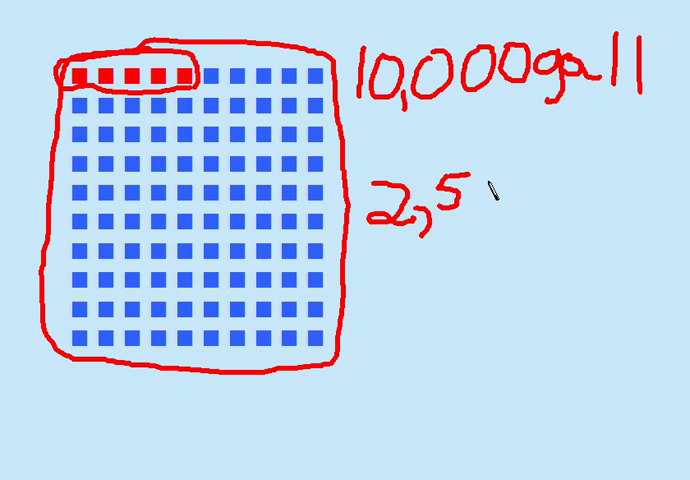
{"action": "type", "text": "0"}
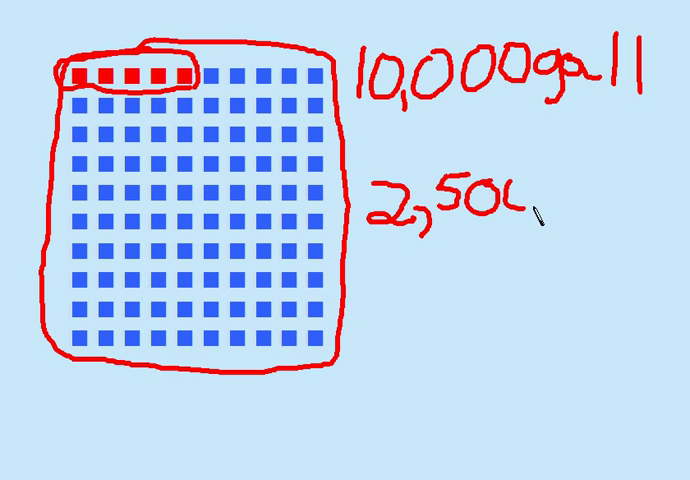
{"action": "type", "text": "0"}
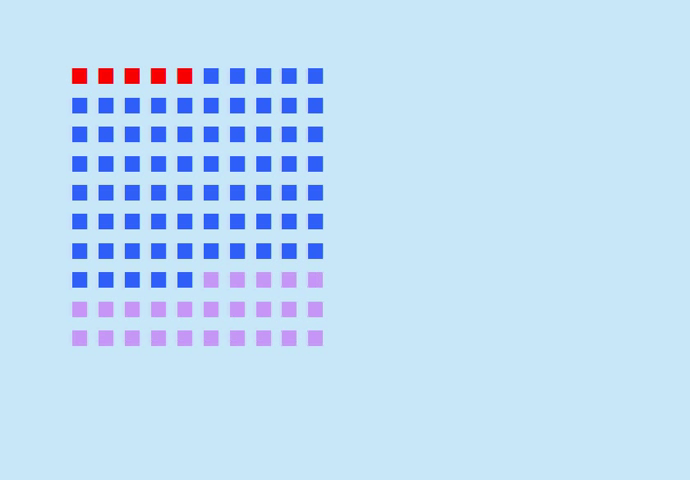
{"action": "mouse_move", "coordinate": [428, 348]}
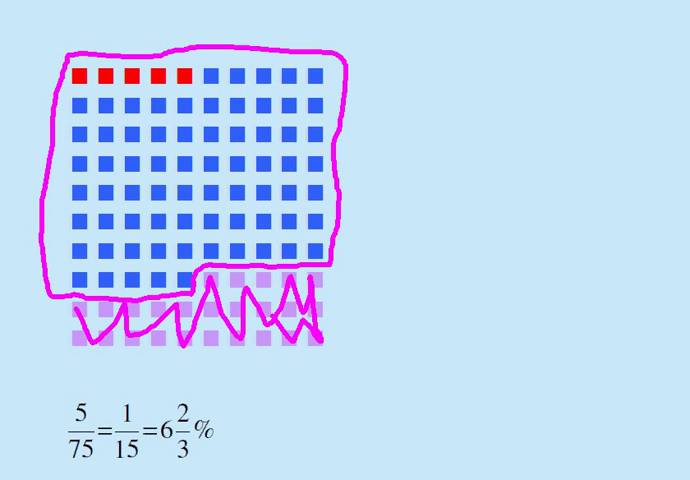
{"action": "mouse_move", "coordinate": [156, 80]}
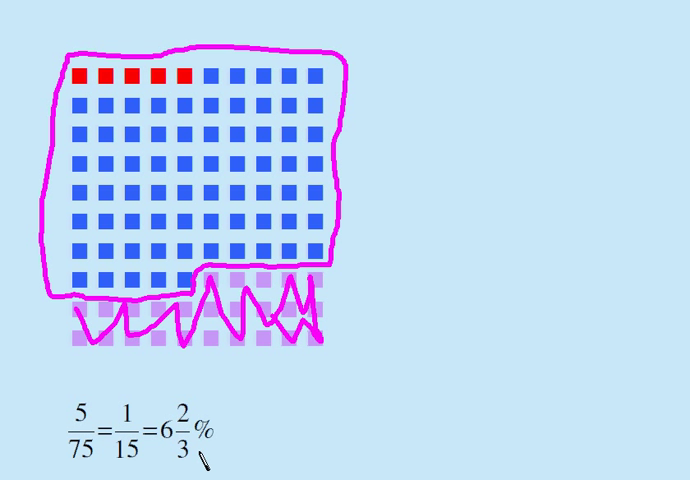
{"action": "mouse_move", "coordinate": [240, 438]}
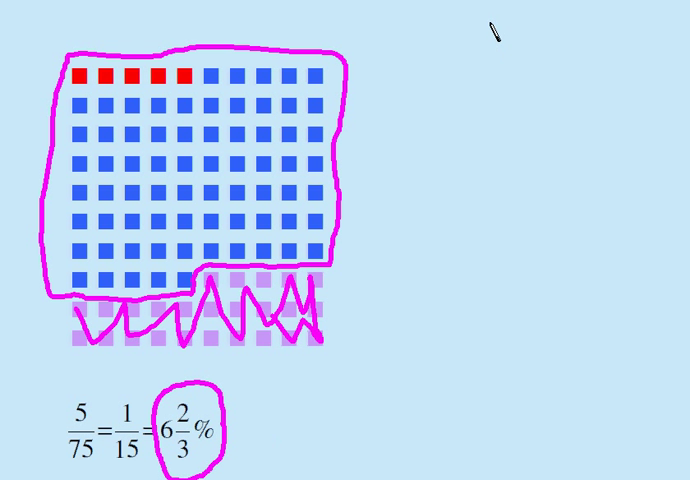
{"action": "mouse_move", "coordinate": [268, 470]}
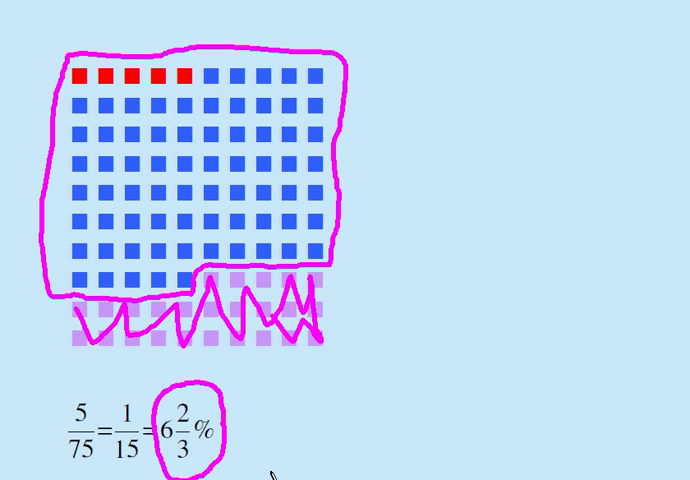